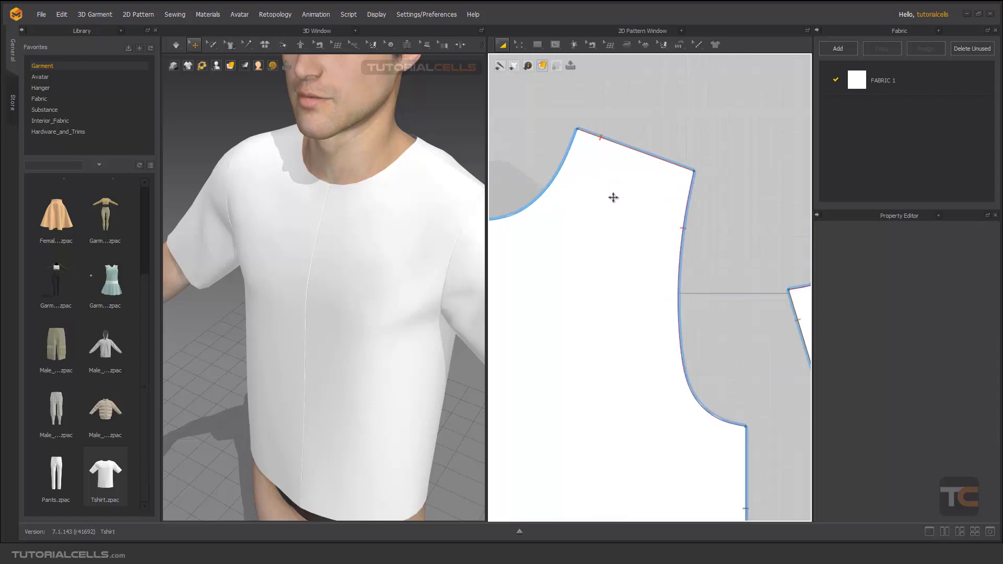
# Draw a curved internal line from the neckline to the armhole with the Internal Line tool
pyautogui.click(554, 44)
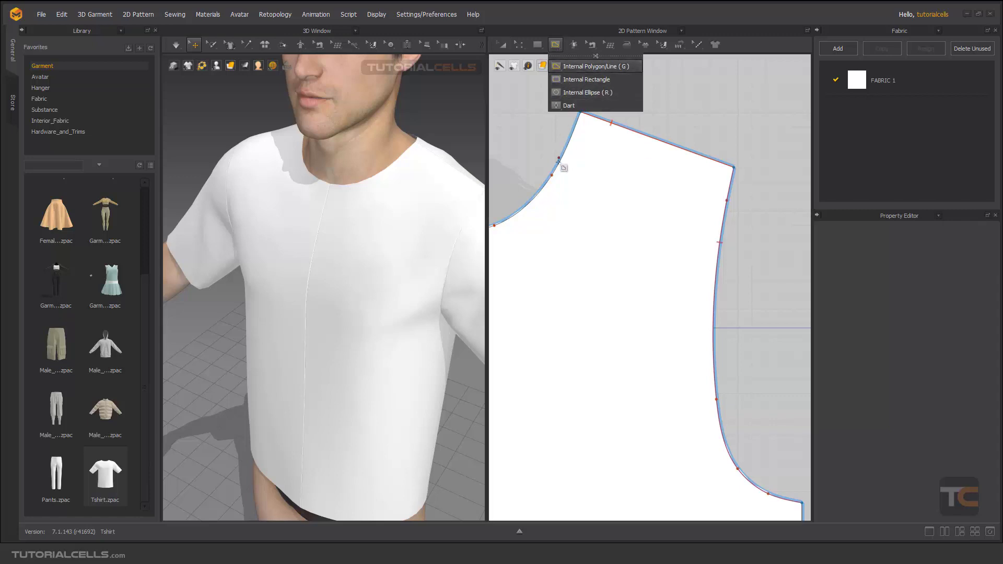
pyautogui.click(593, 66)
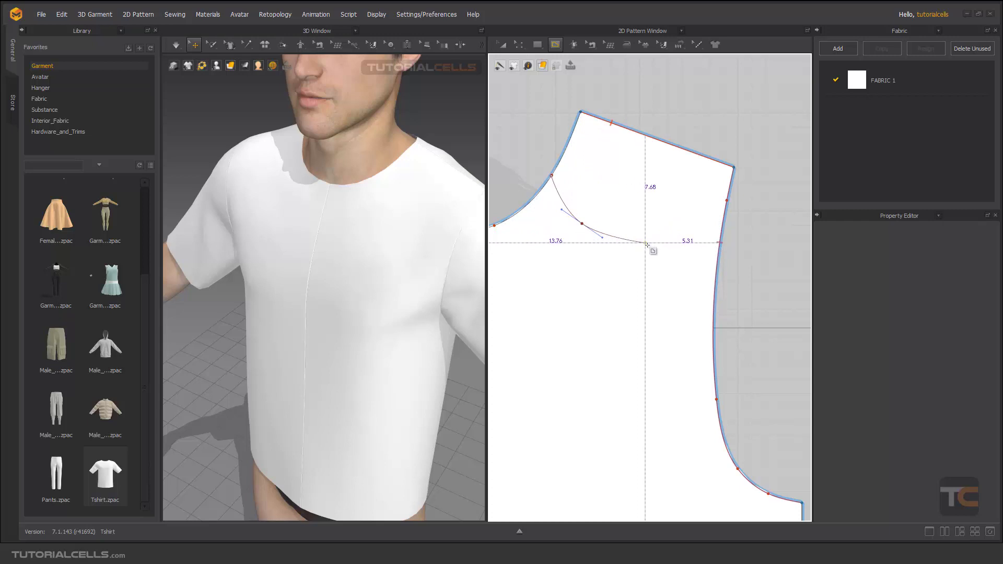
pyautogui.moveTo(647, 243); pyautogui.dragTo(712, 293)
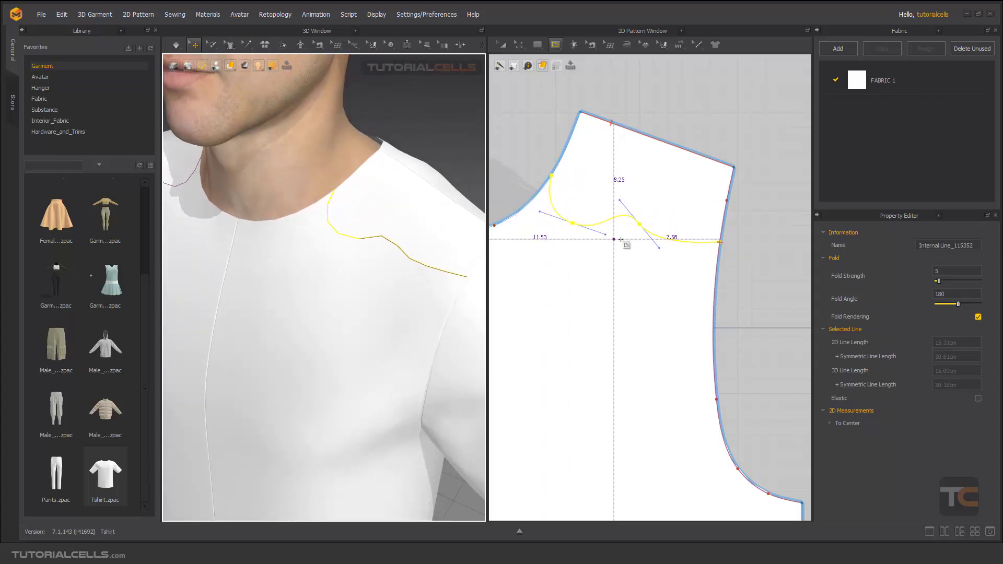
# Cut the front pattern along the curved internal line into yoke and lower body
pyautogui.click(521, 44)
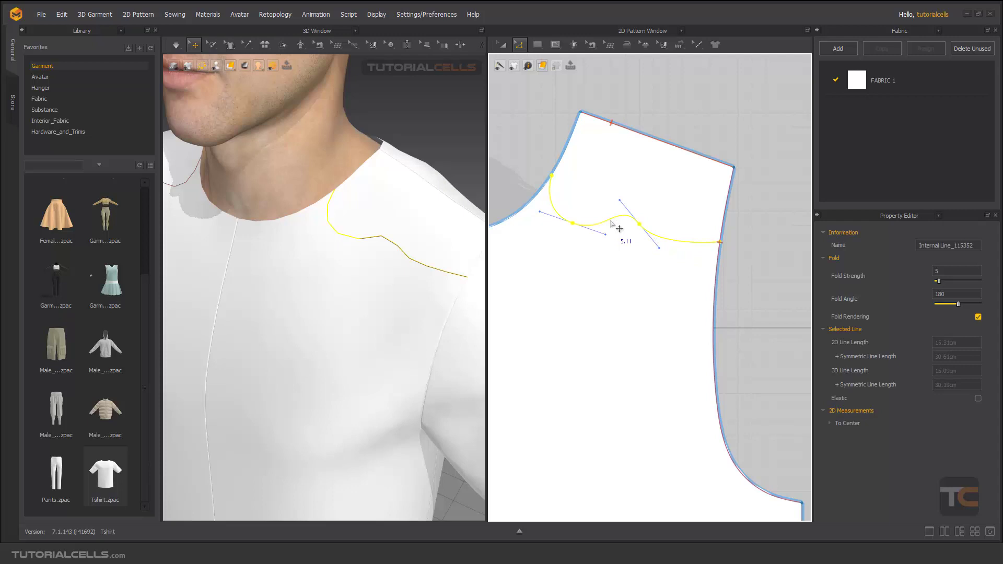
pyautogui.rightClick(617, 225)
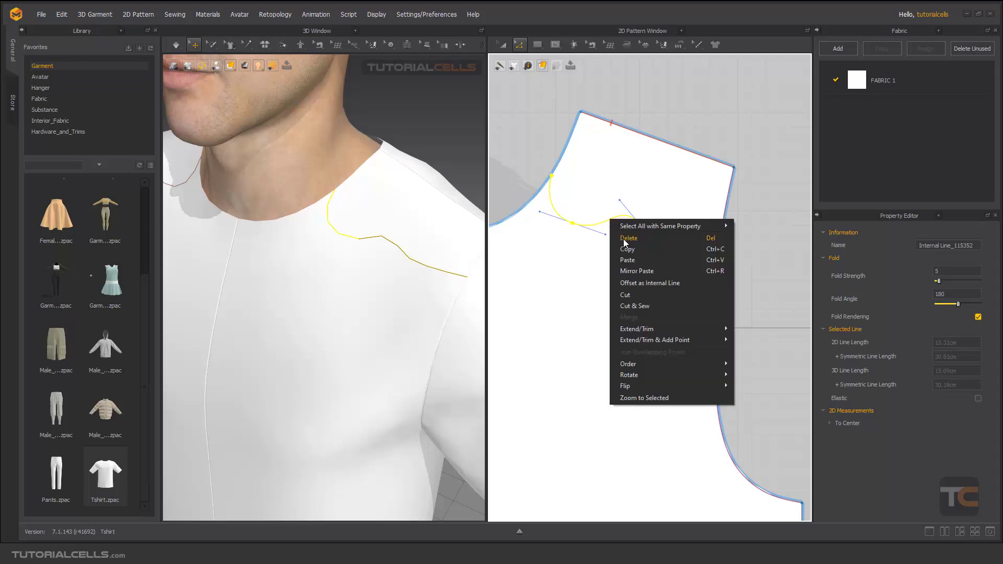
pyautogui.moveTo(636, 311)
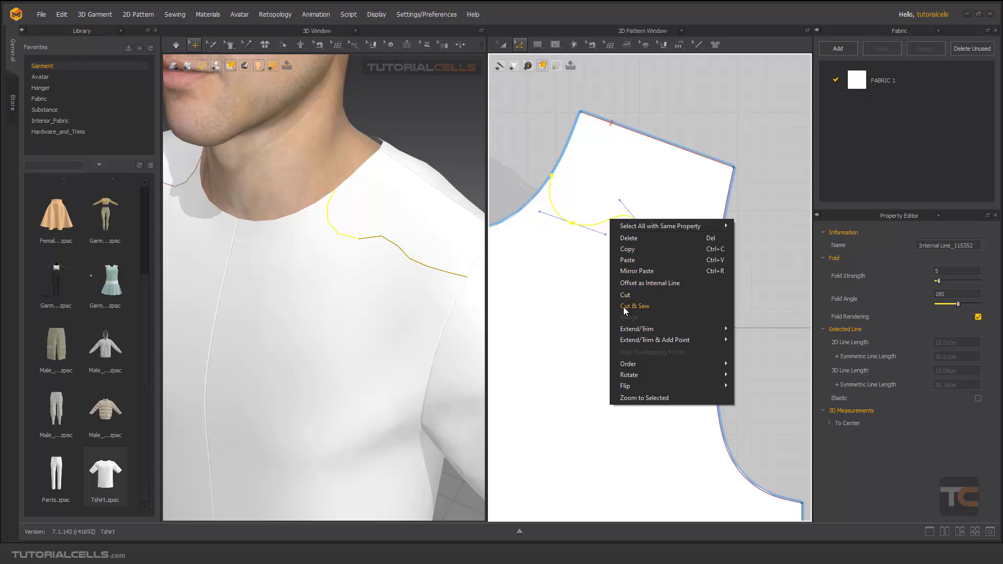
pyautogui.click(634, 306)
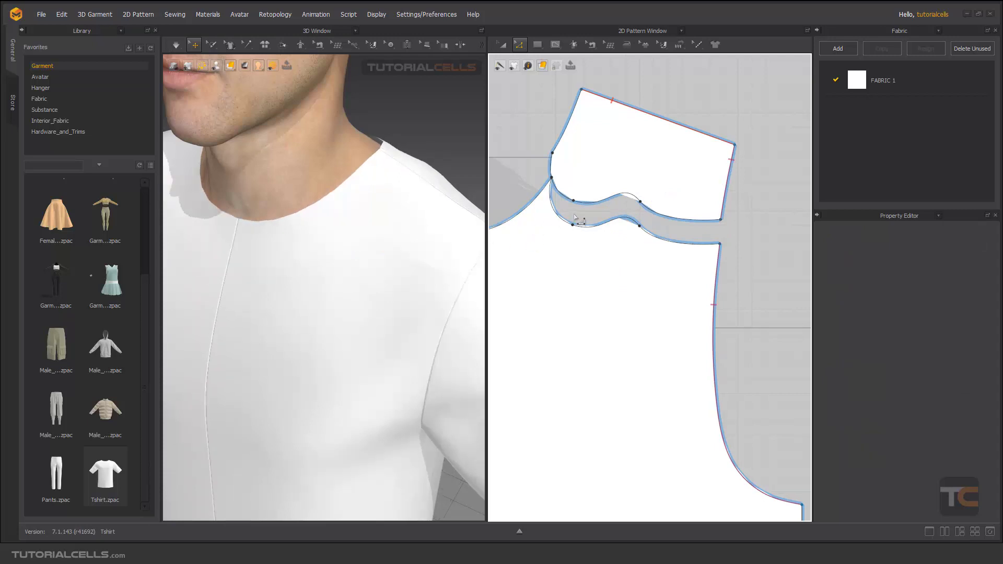
# Apply Cut & Sew to the curved internal line, sewing the yoke to the lower body
pyautogui.click(608, 225)
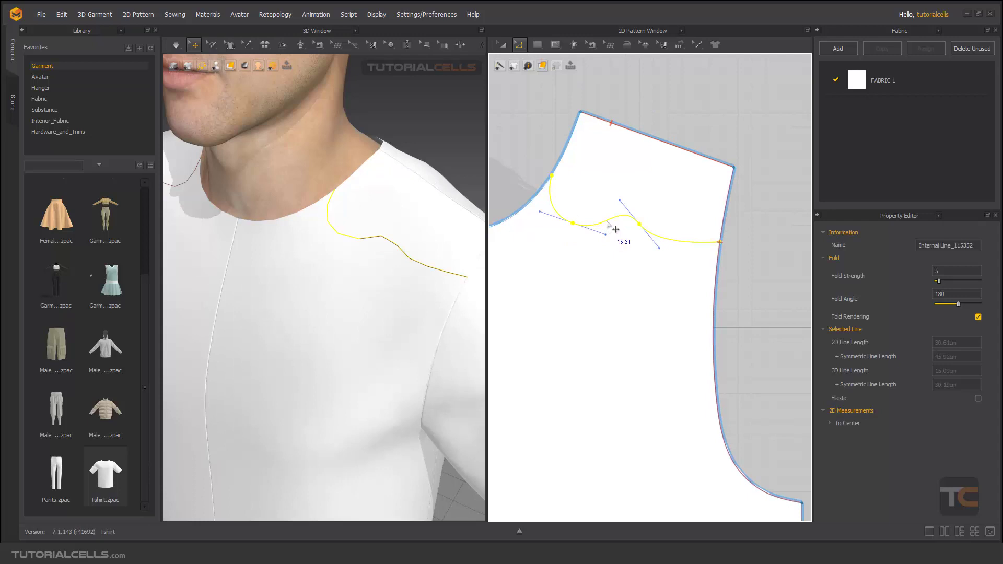
pyautogui.rightClick(615, 228)
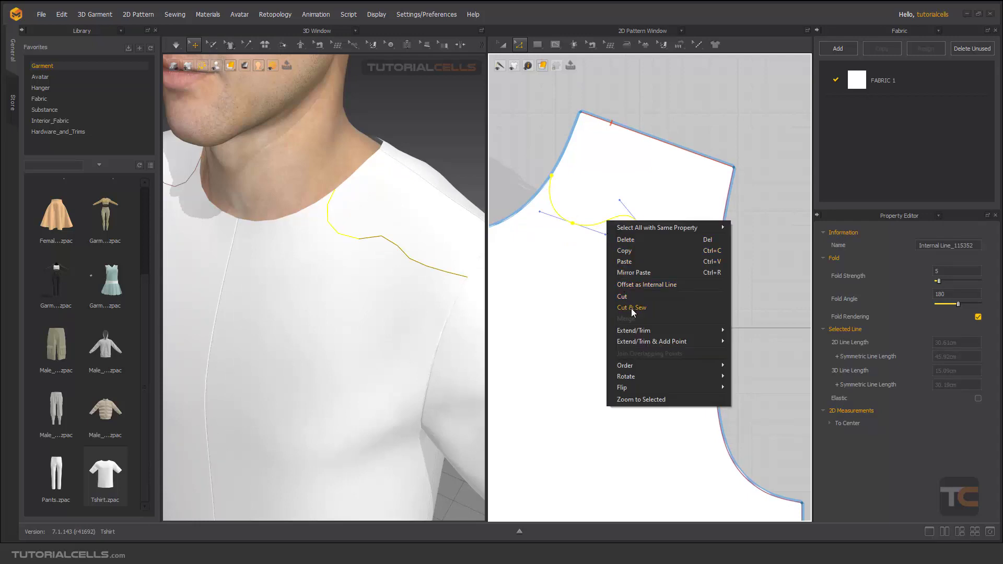
pyautogui.click(631, 307)
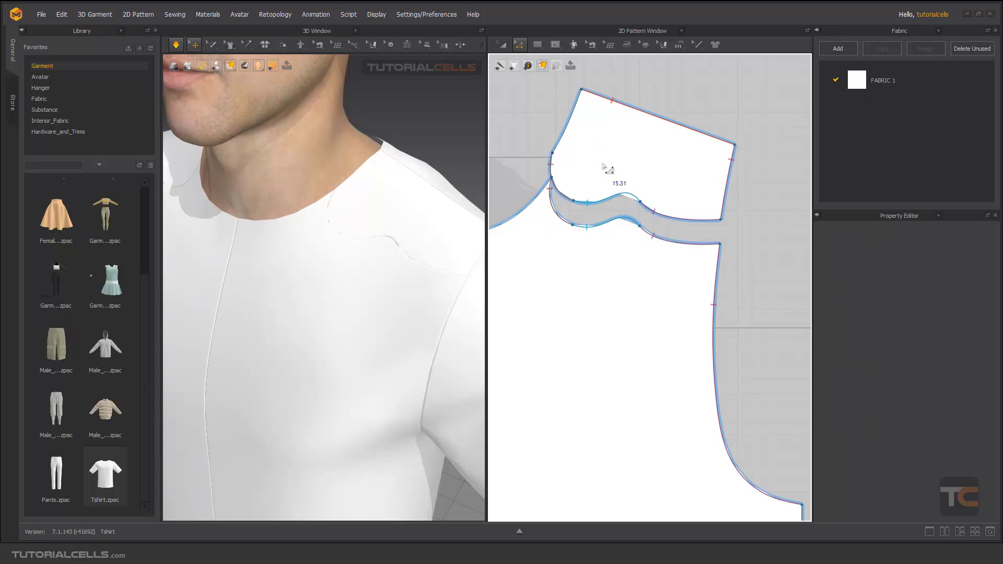
pyautogui.moveTo(435, 195)
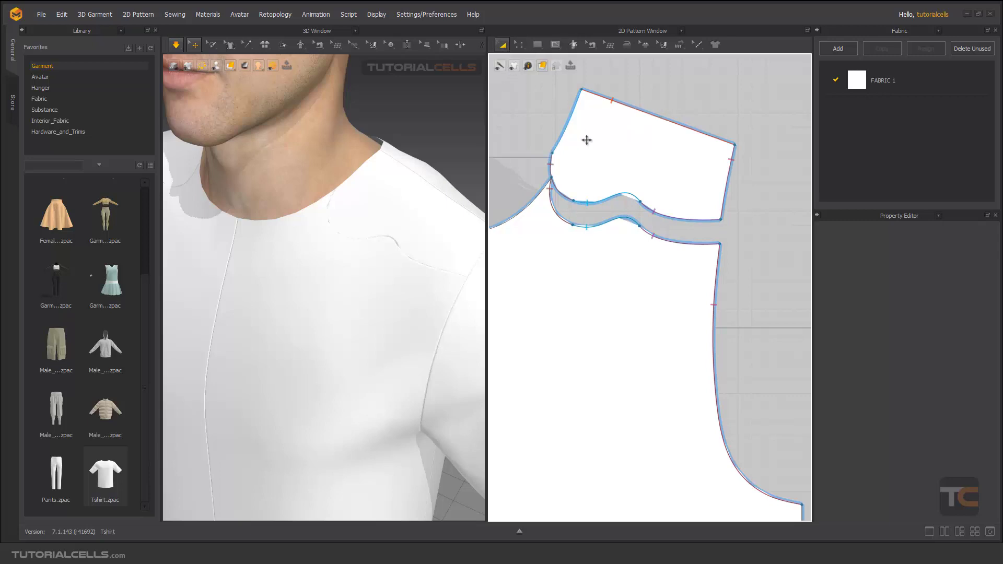
# Select the cut seam with Edit Pattern and Merge yoke and lower body into one piece
pyautogui.click(650, 147)
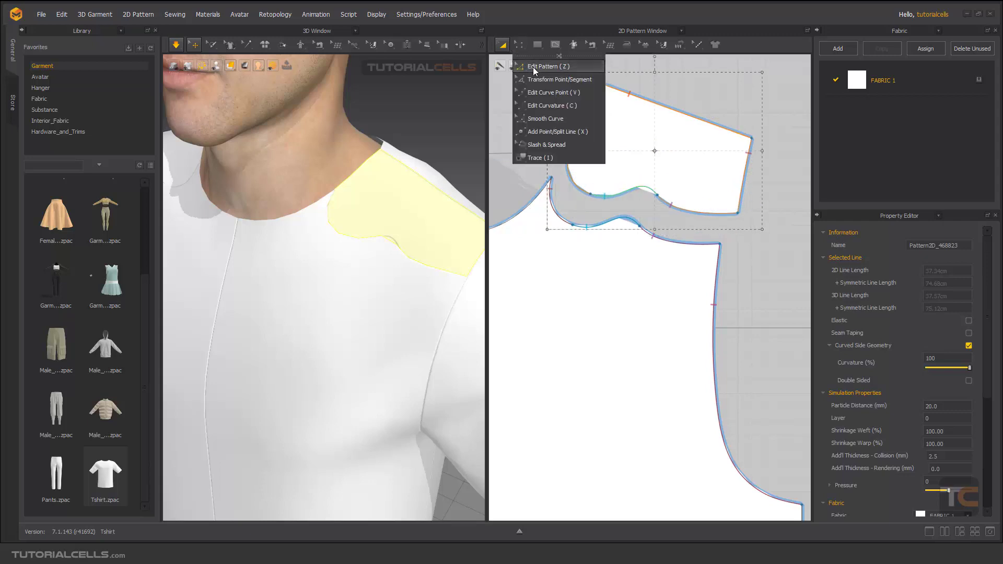
pyautogui.click(550, 66)
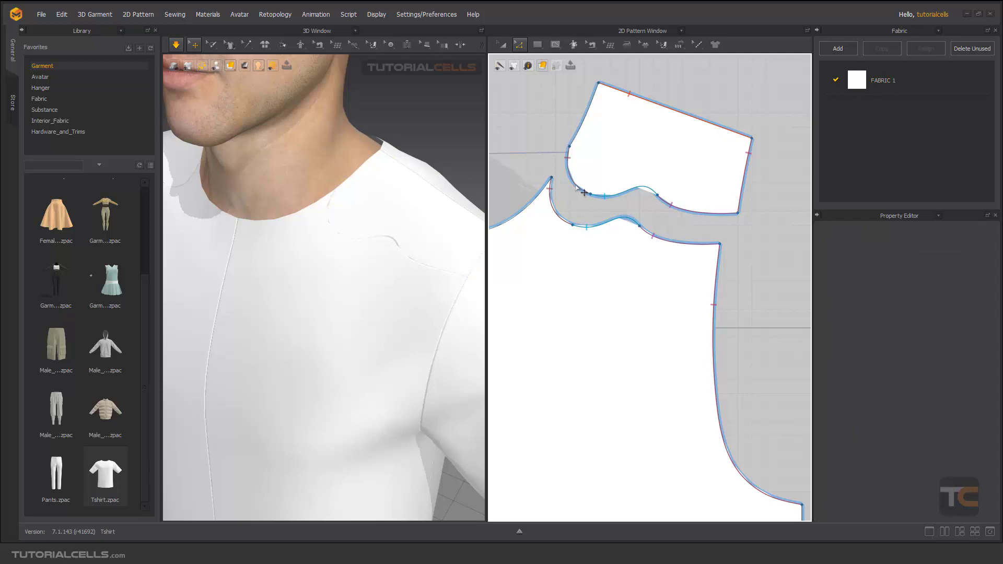
pyautogui.click(584, 193)
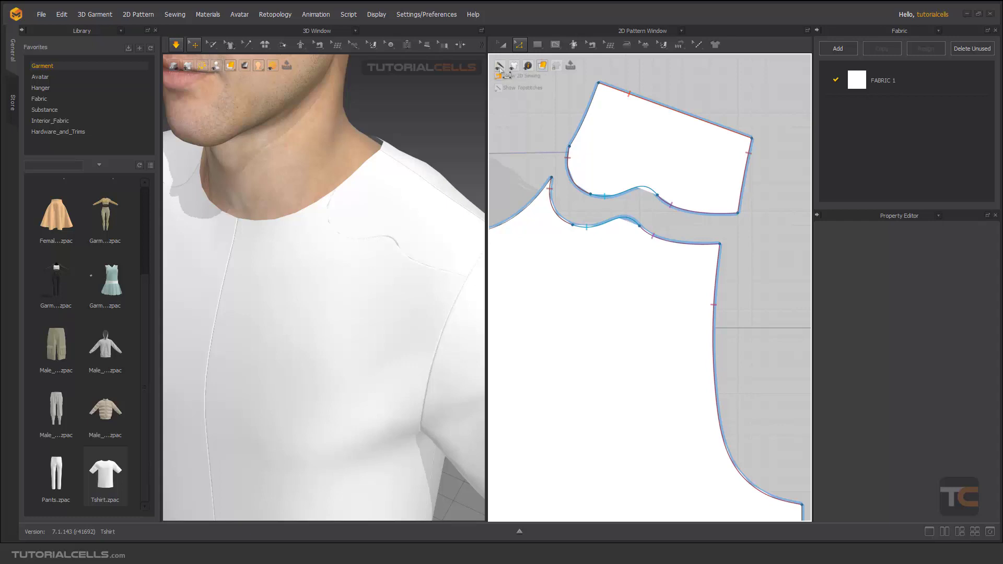
pyautogui.click(585, 196)
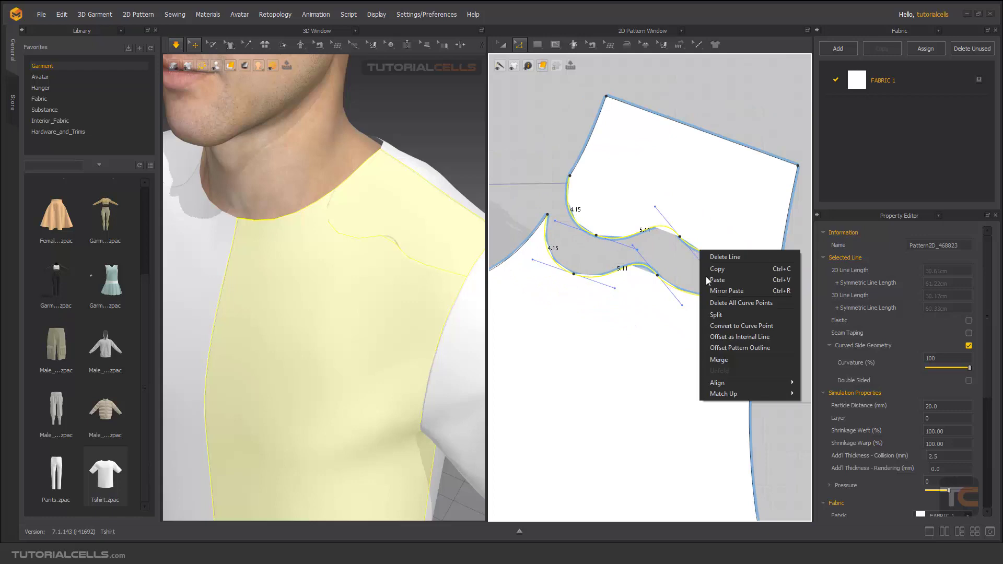
pyautogui.moveTo(727, 360)
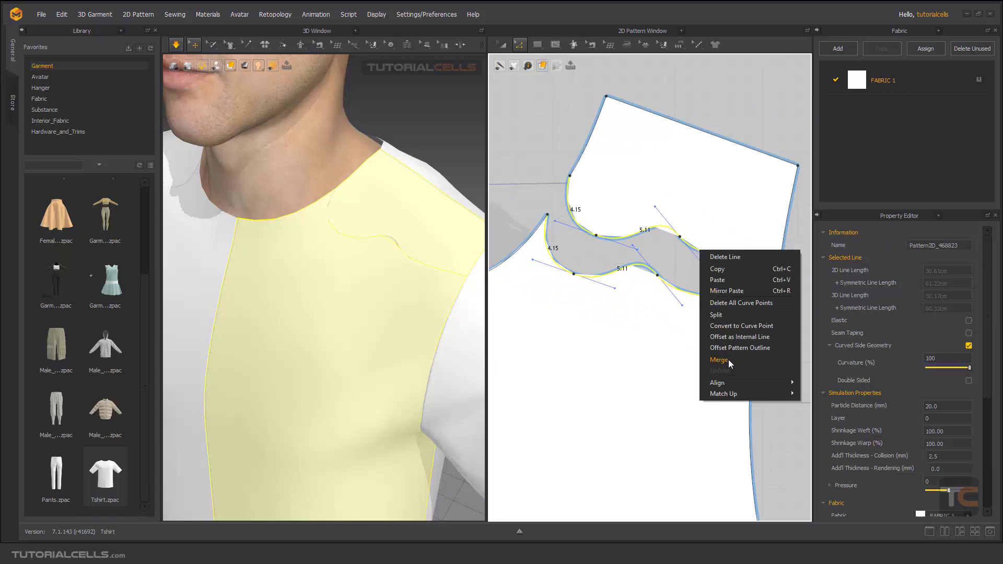
pyautogui.click(718, 359)
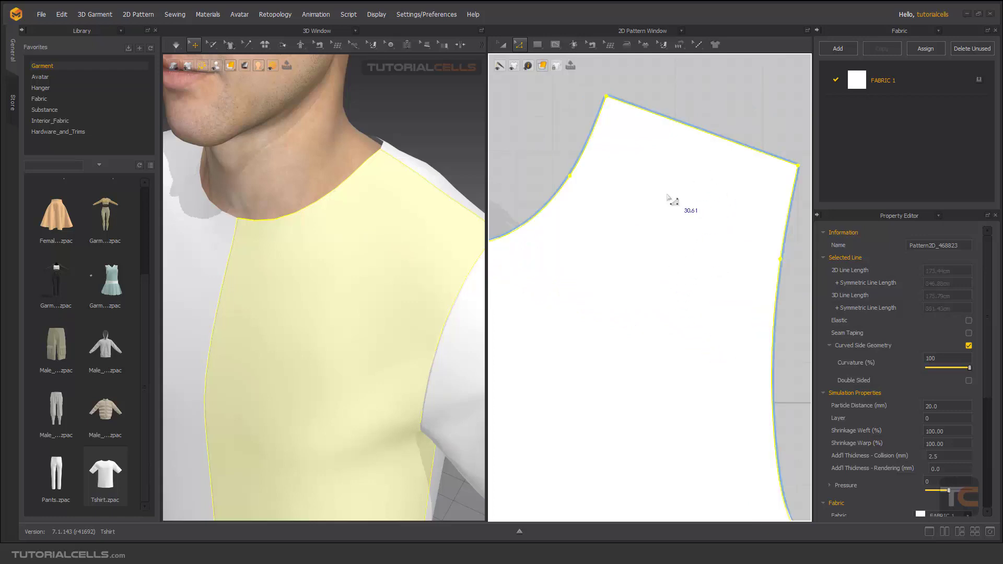